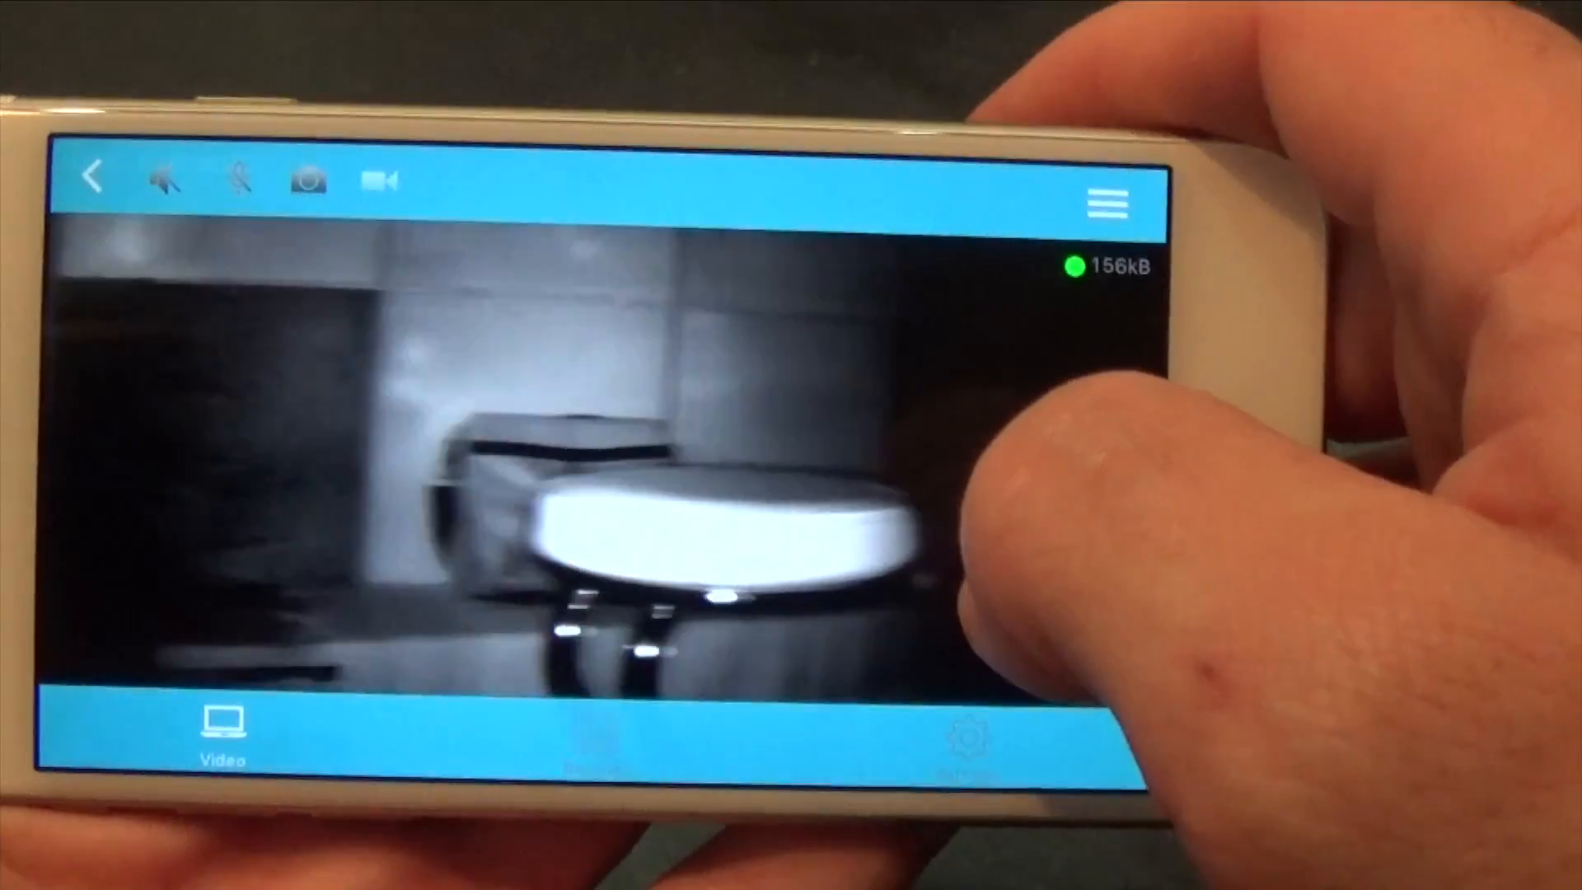
Return from the night-vision live feed to the Device list and open a camera's Settings menu
click(94, 176)
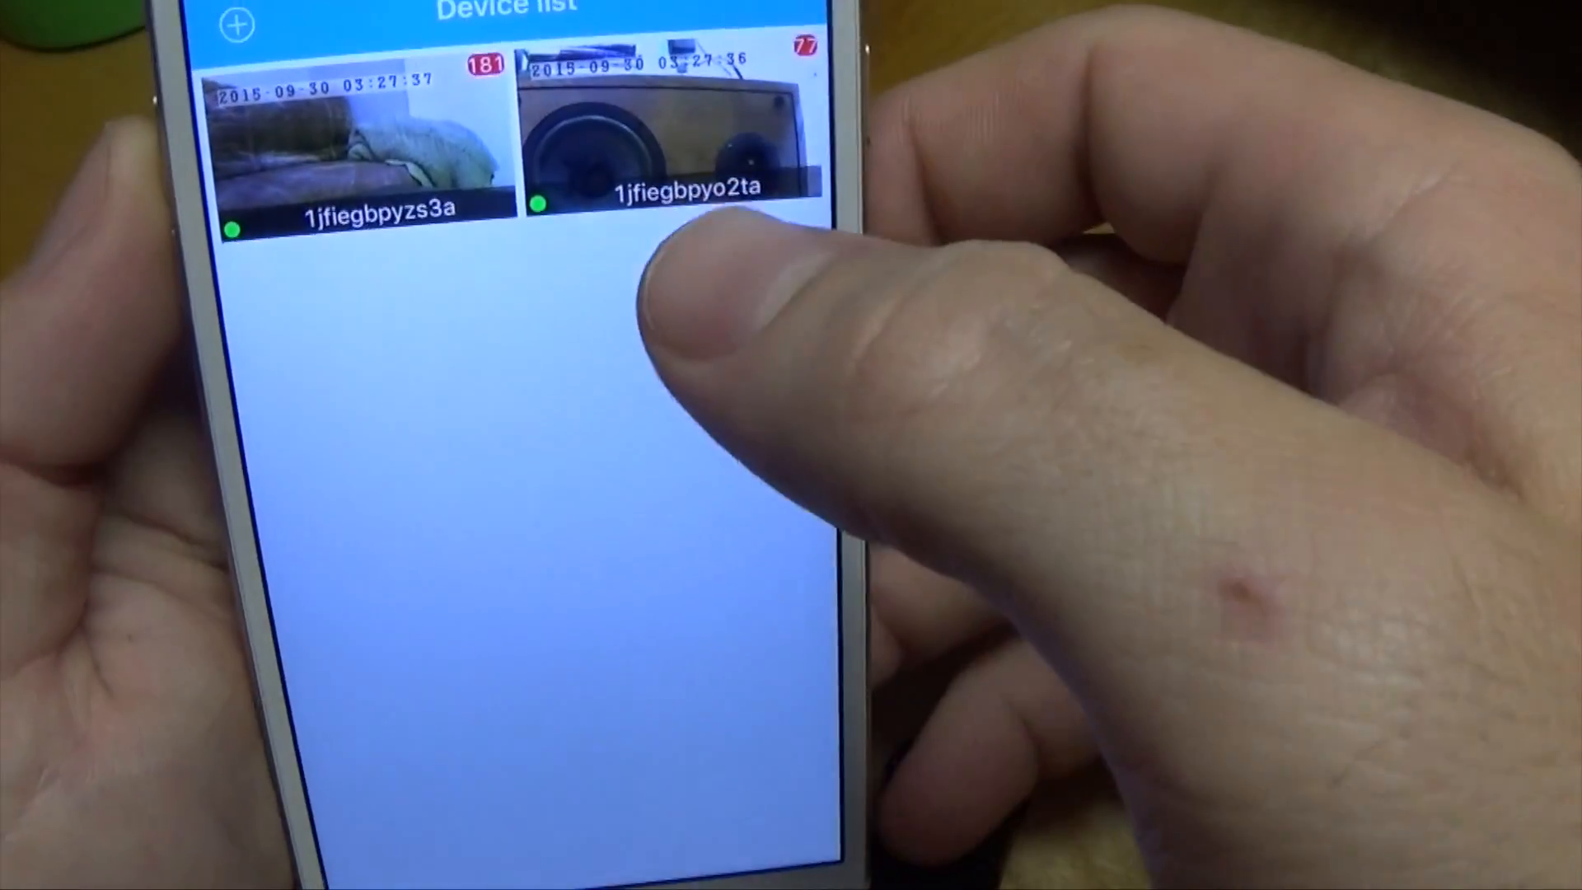
click(661, 131)
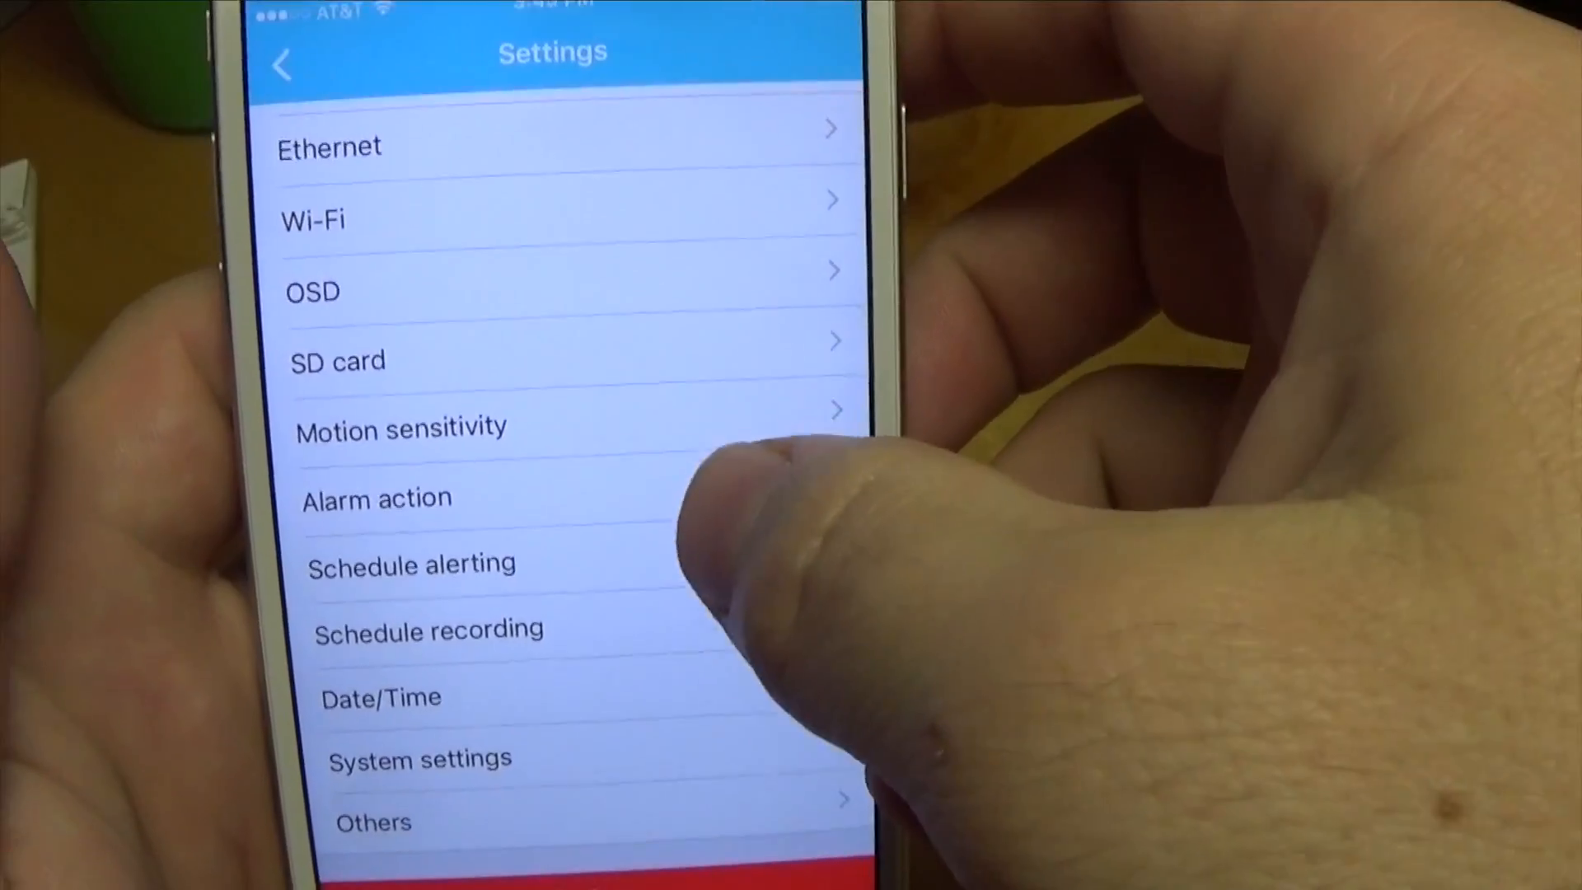
View Schedule recording, showing Enabled on, 24/7 off, and the schedule times
click(376, 498)
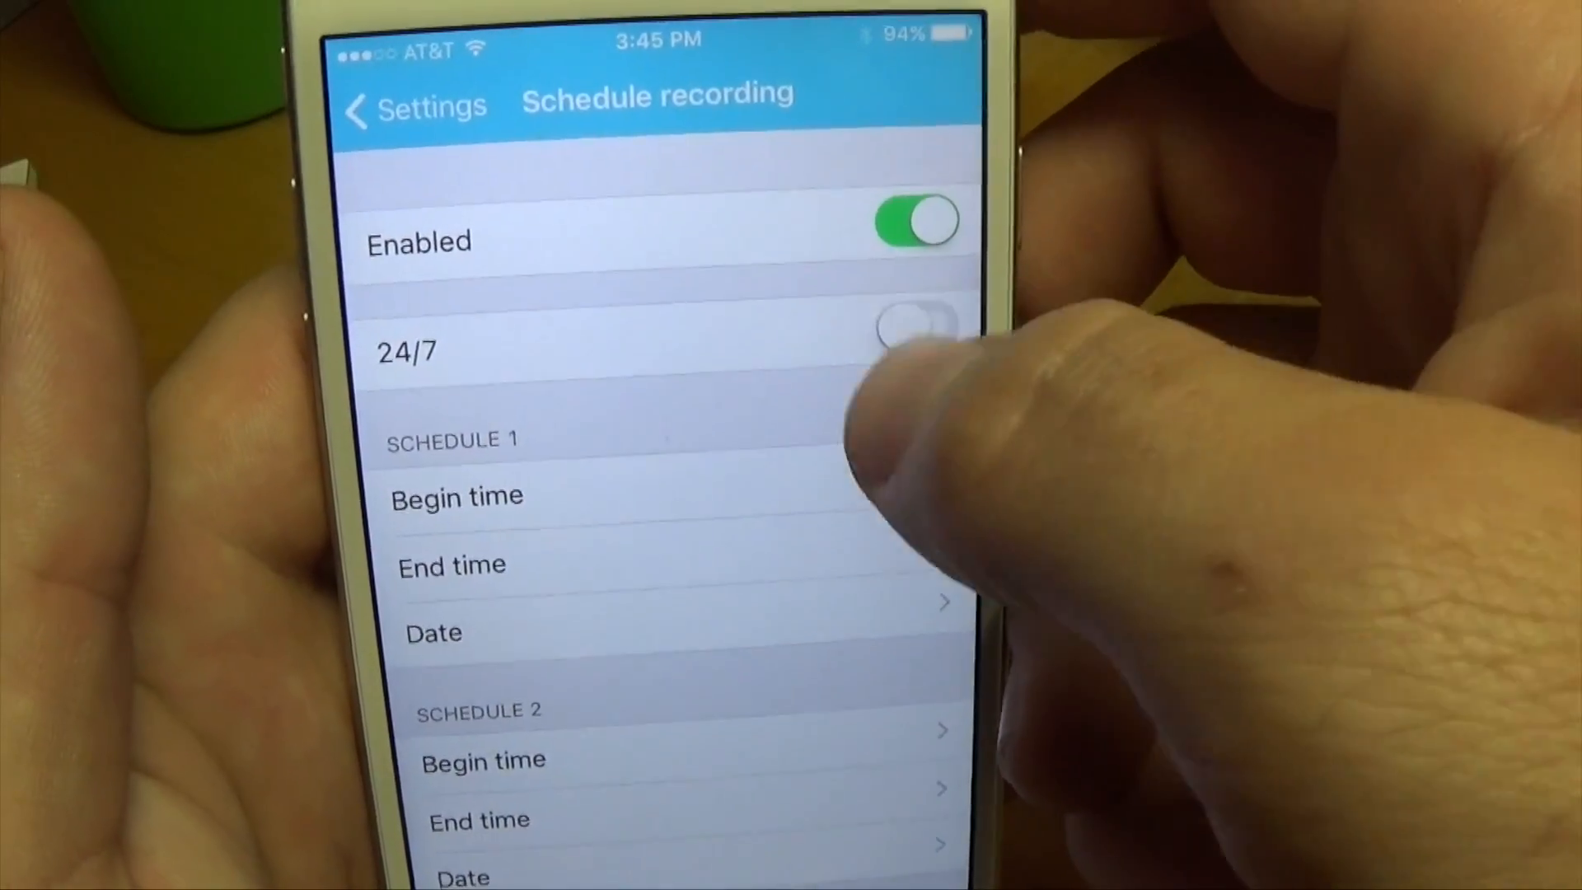
click(913, 324)
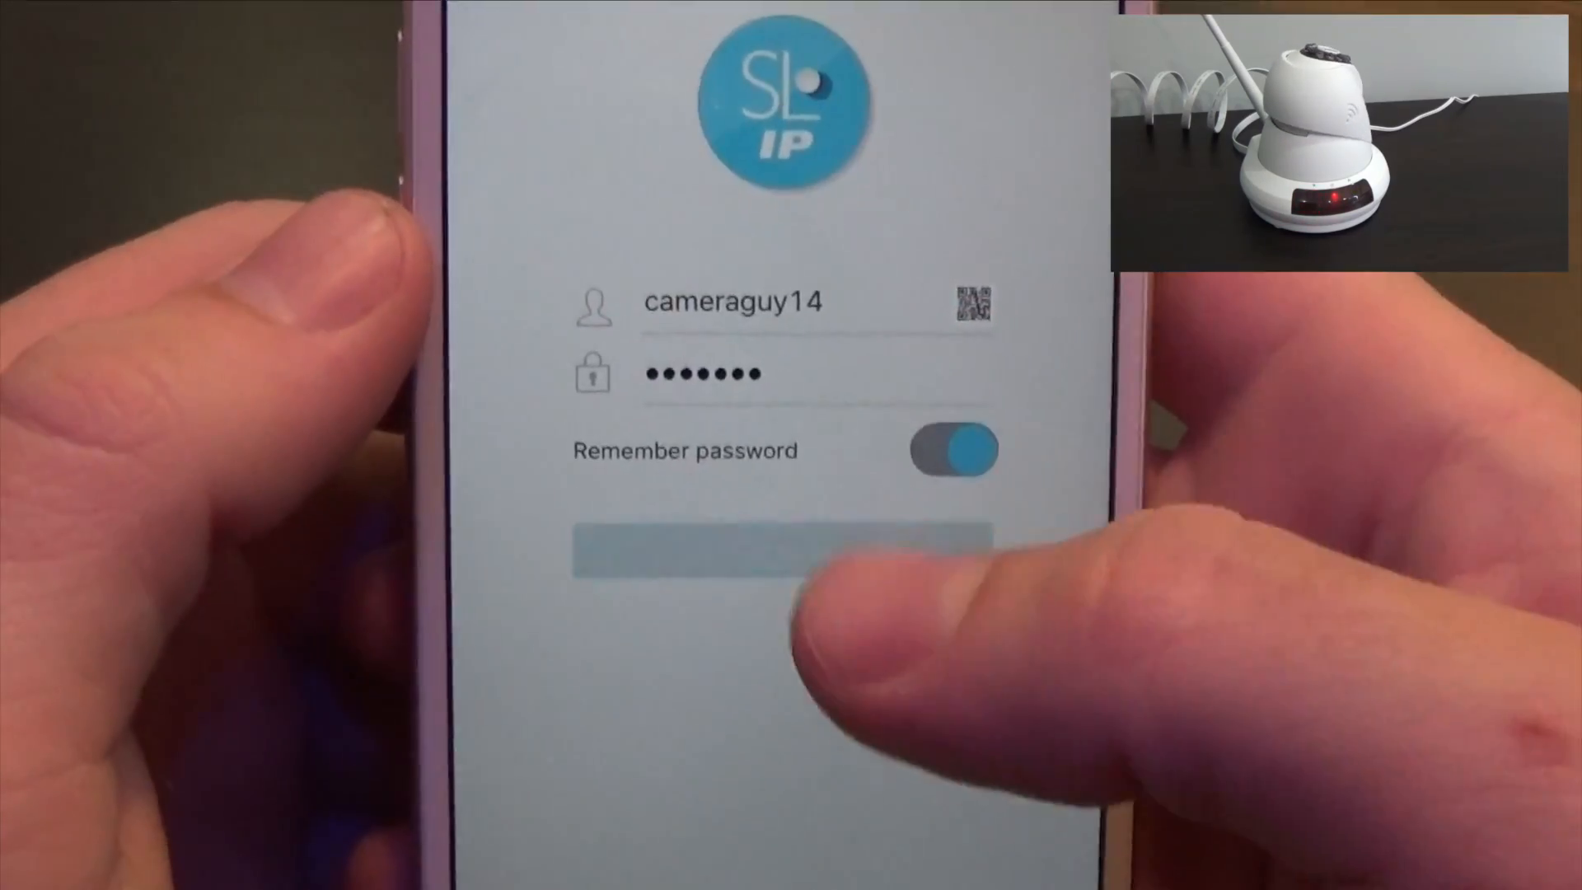
Log in, add camera 1jfiegbpyzs3a, and confirm its new device password
click(777, 545)
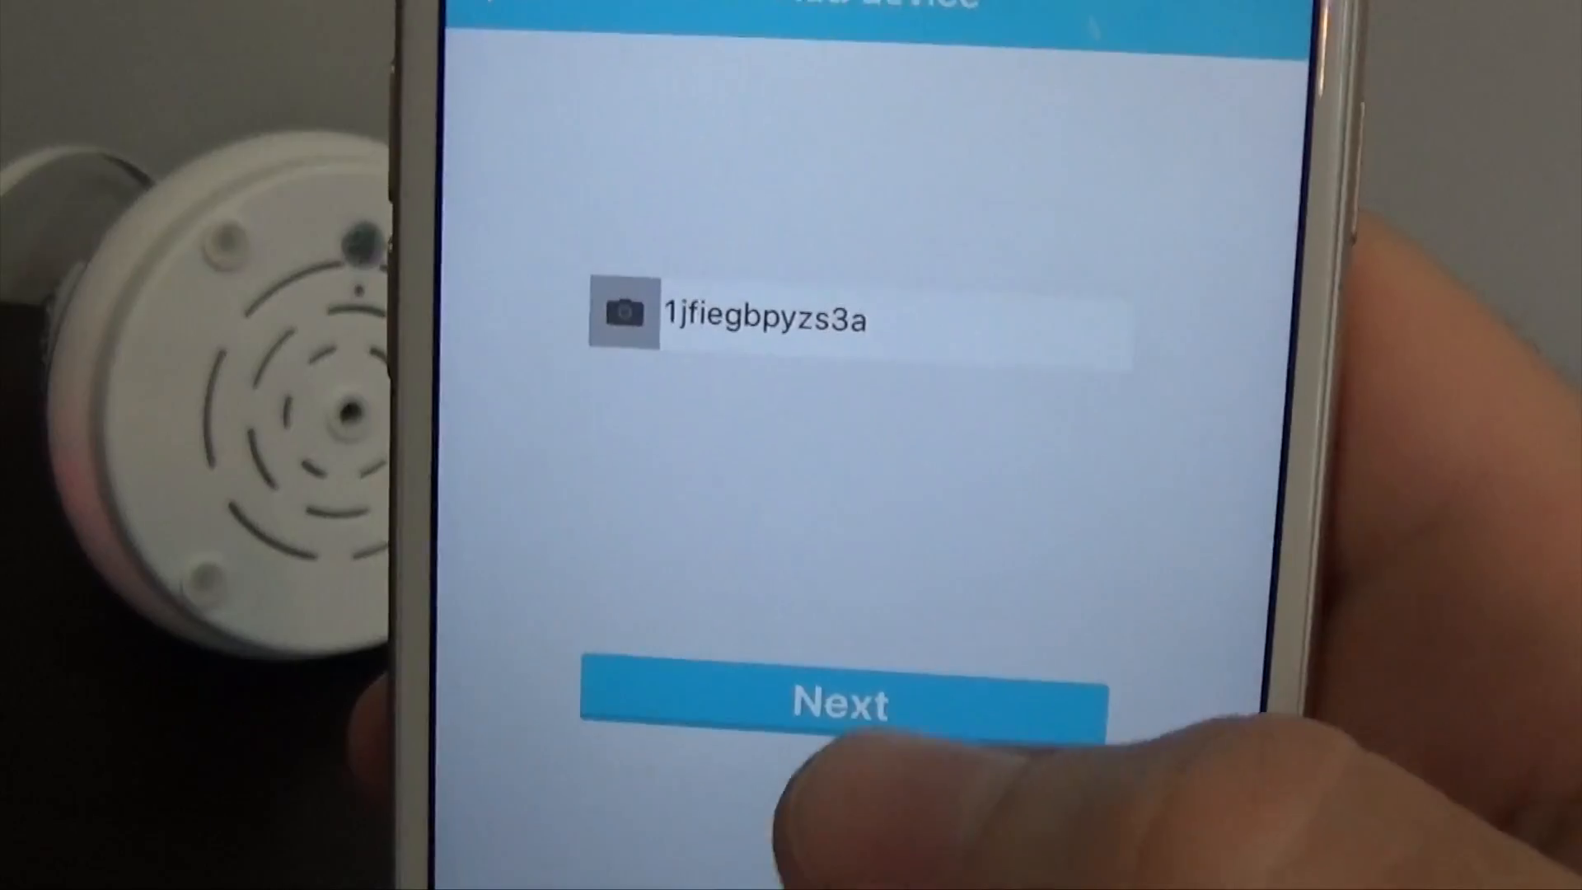
click(853, 702)
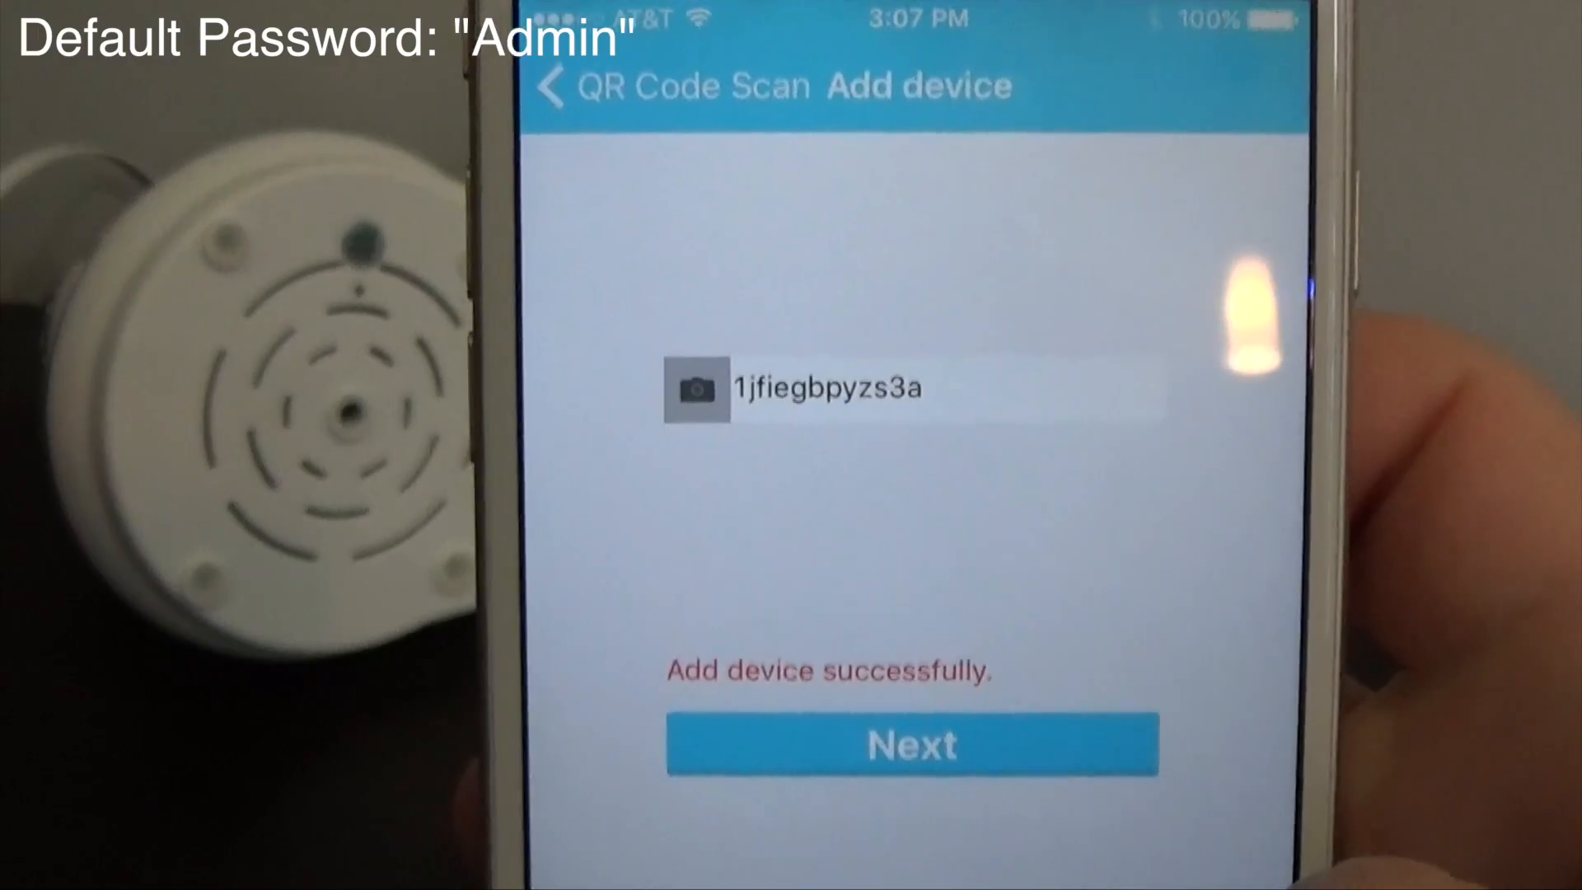
click(909, 745)
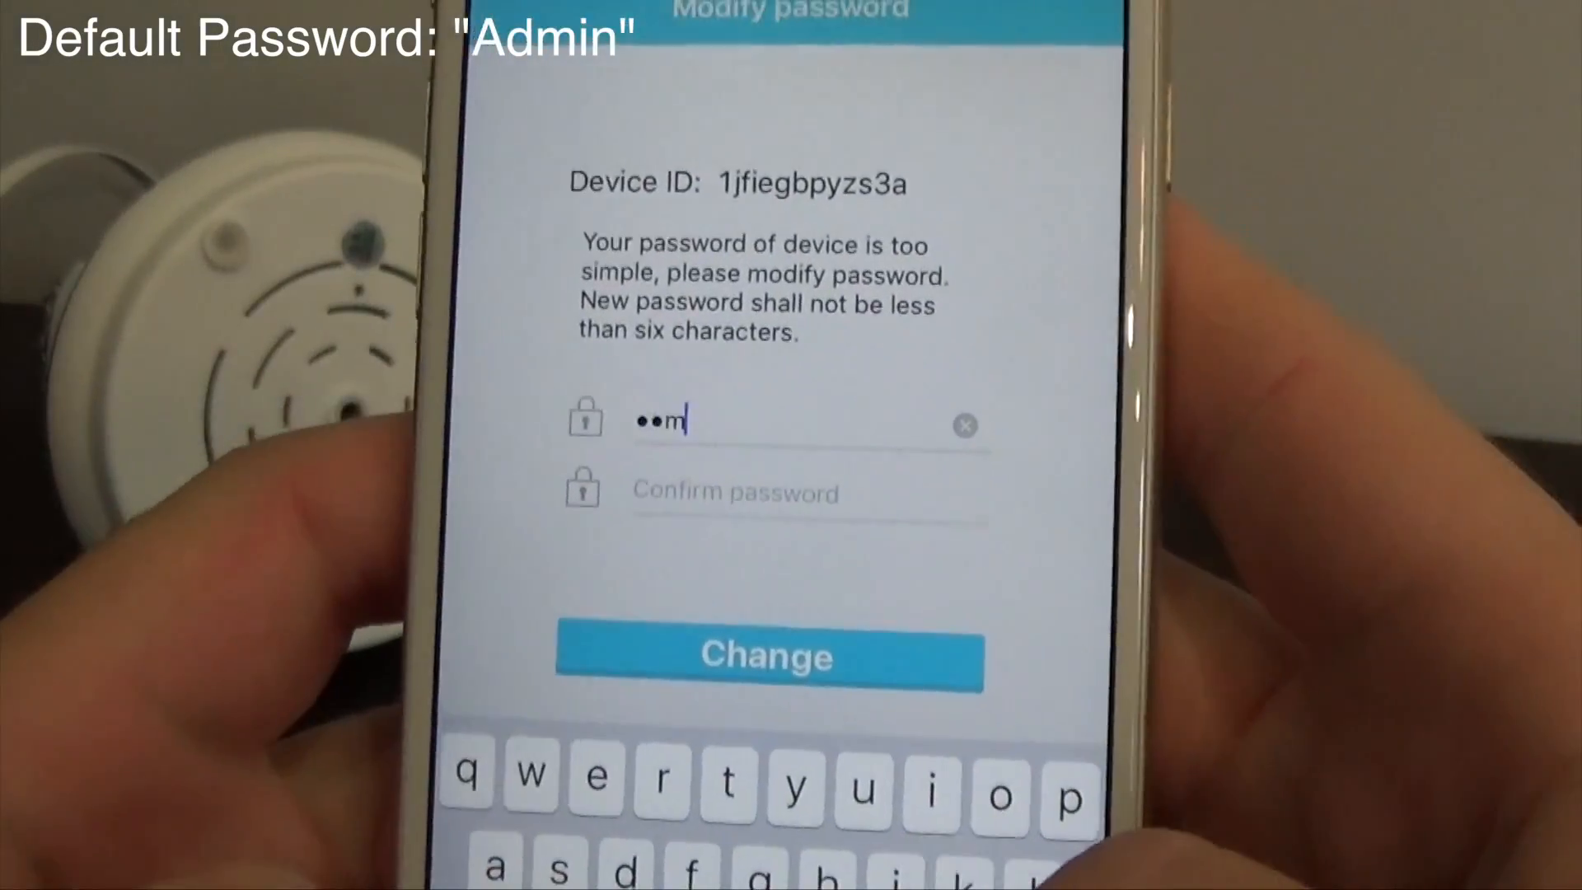
click(765, 656)
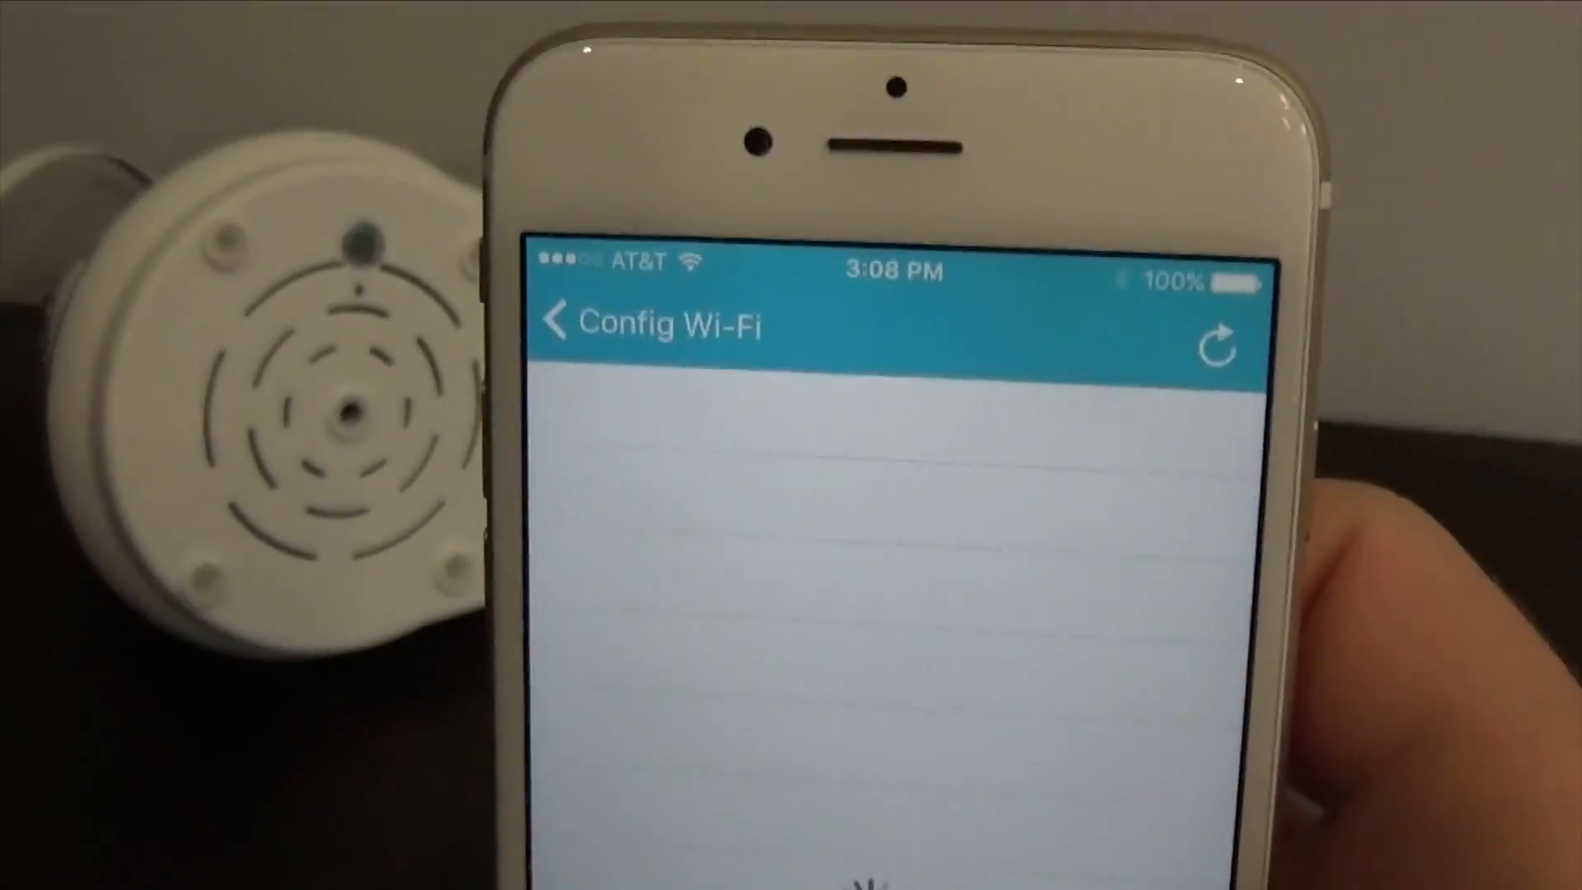